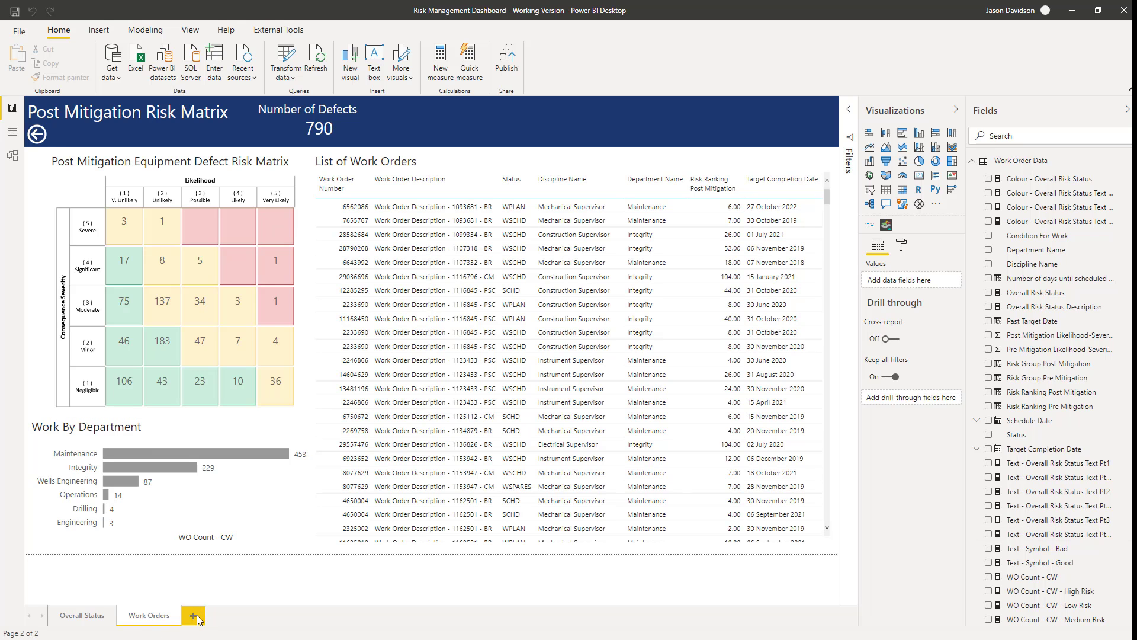
- Add a blank report page and rename it 'Mitigation Analysis'
click(195, 614)
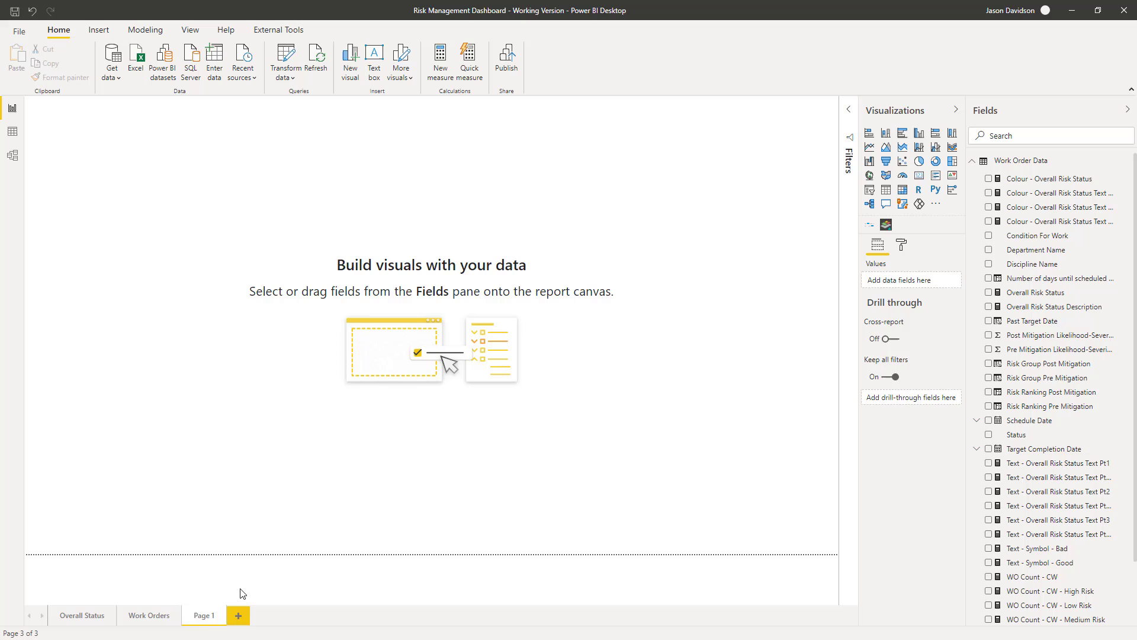
click(204, 615)
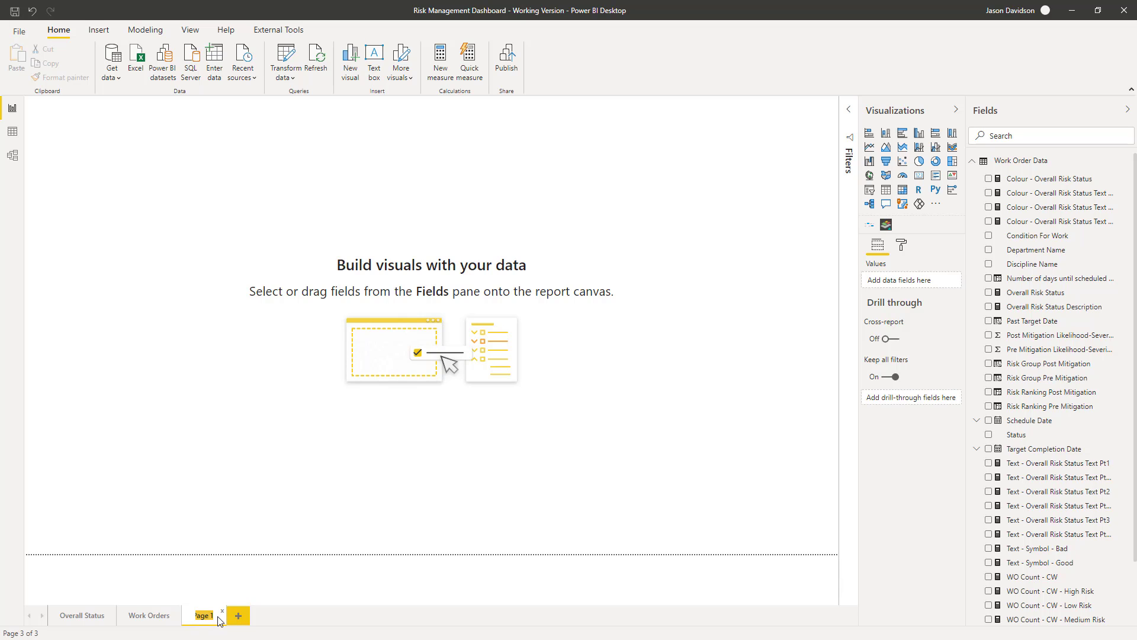
text(itigation Analysis)
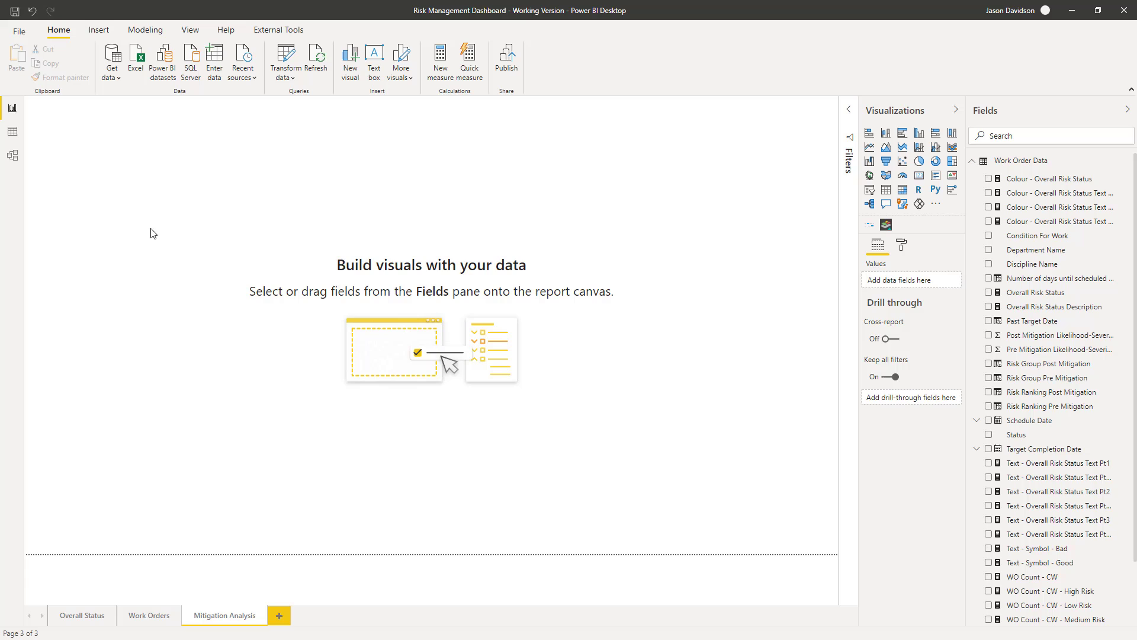
mouse_move(97, 622)
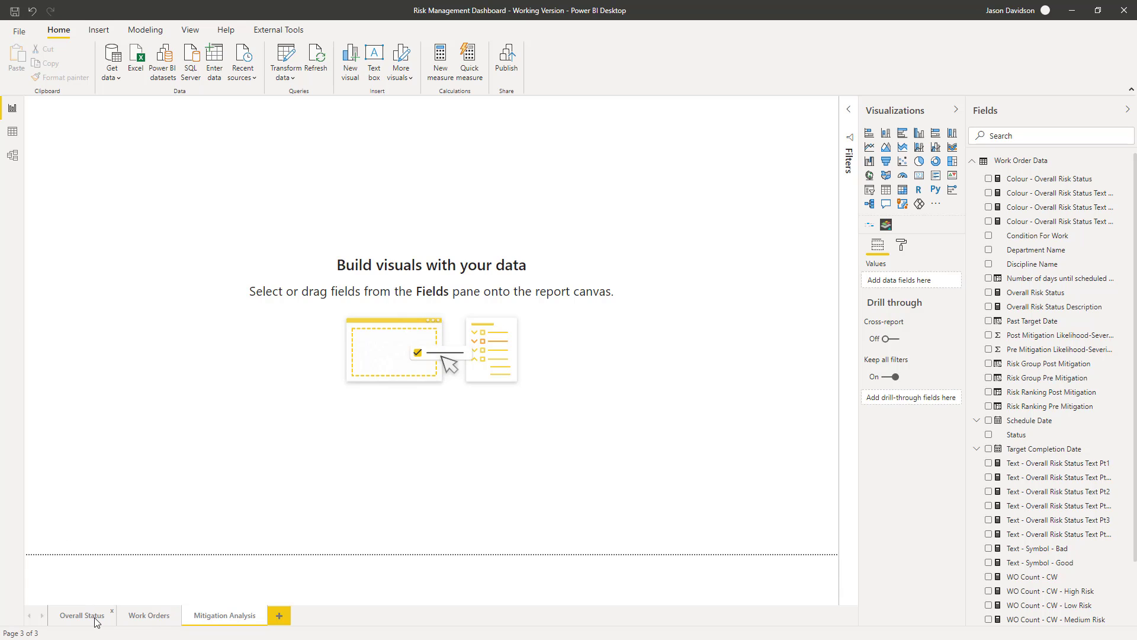
- Copy the header banner from the Overall Status page onto Mitigation Analysis
click(82, 615)
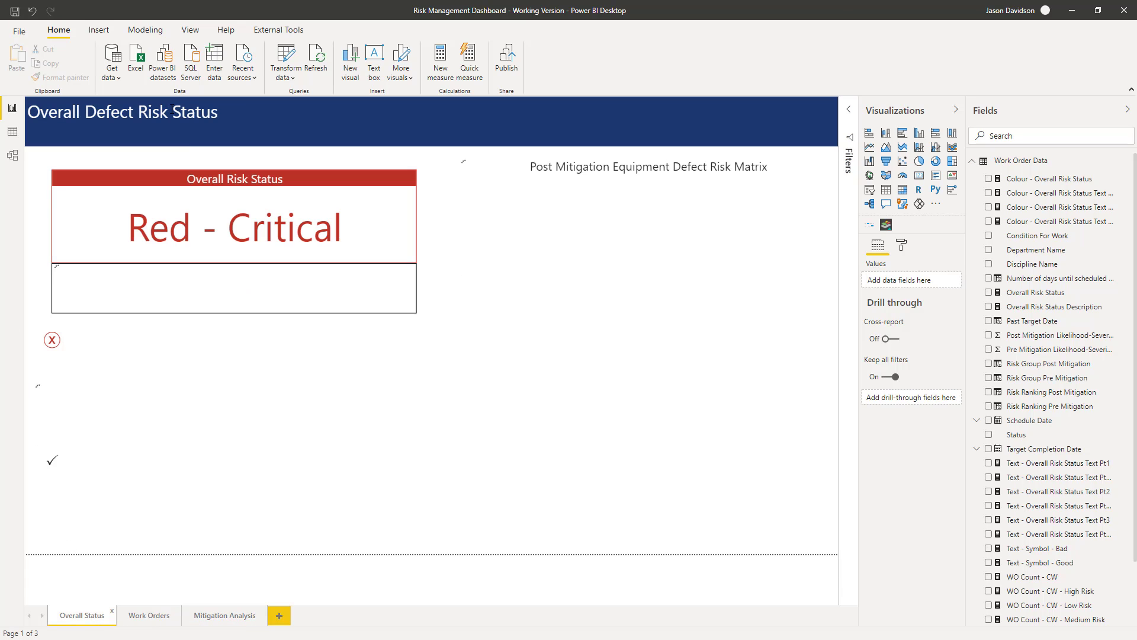
click(123, 112)
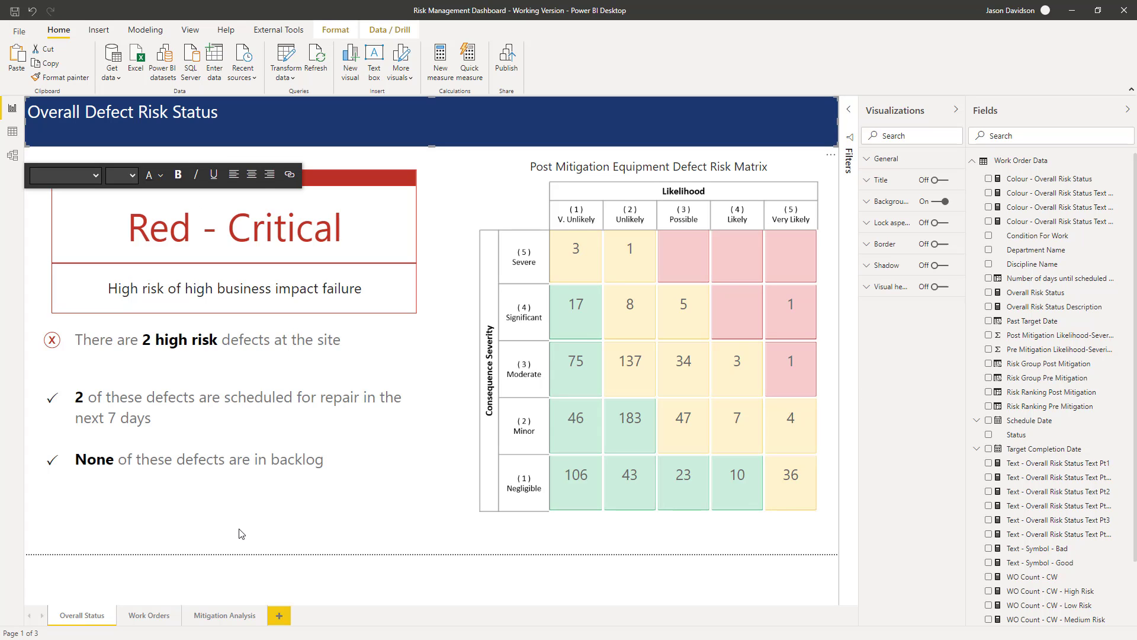
click(224, 615)
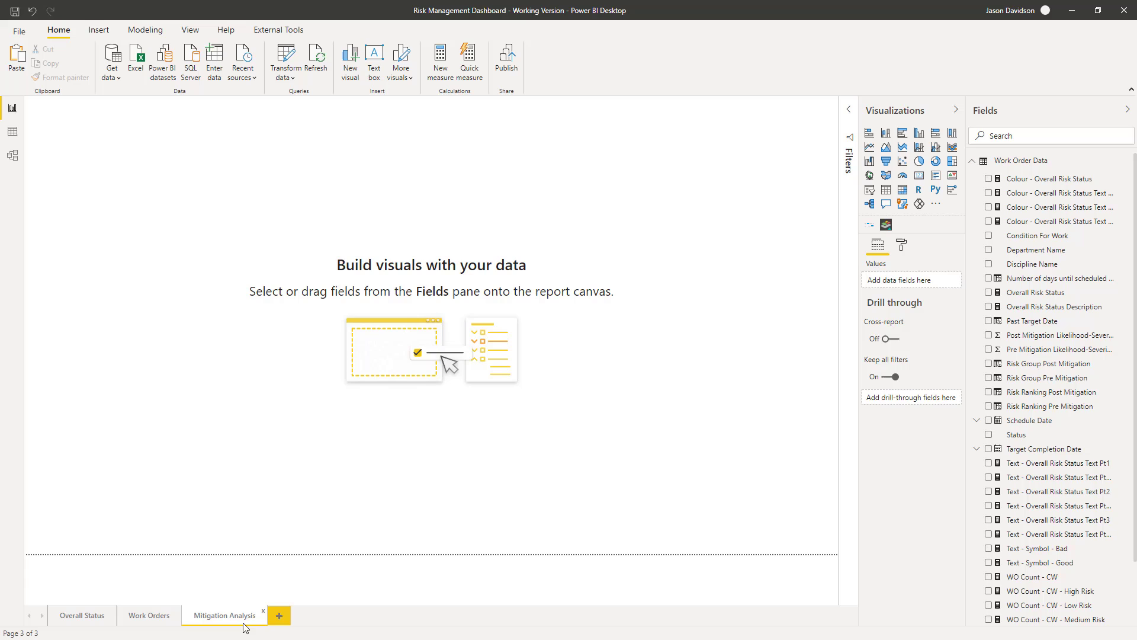
- Retype the pasted header title to read 'Mitigation Analysis'
click(374, 57)
text(Overall Defect Risk Stat)
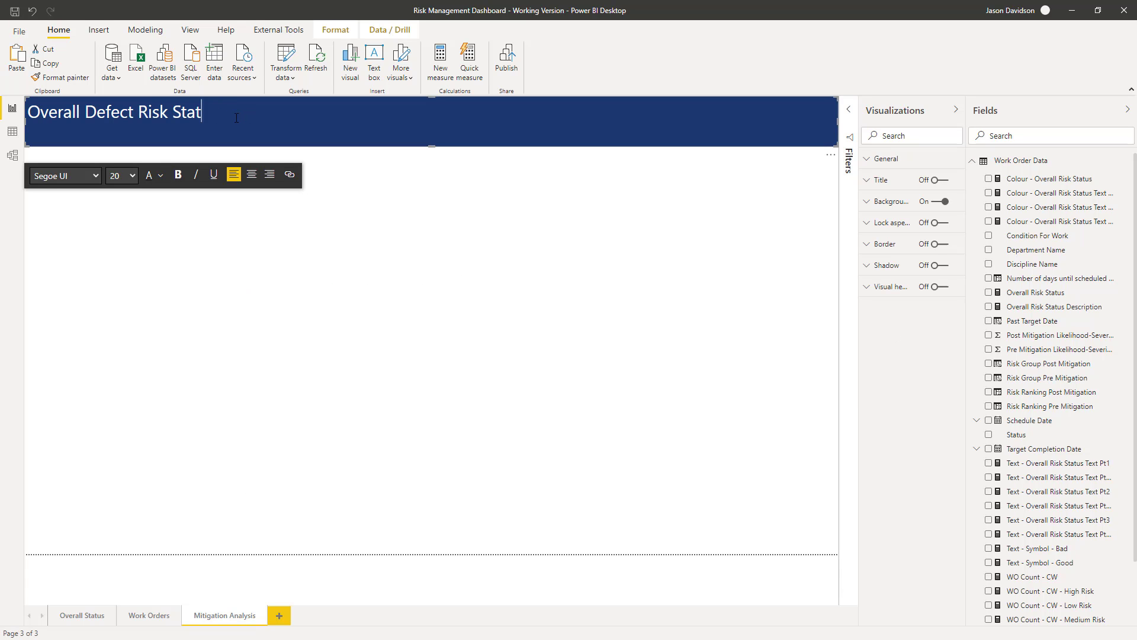
key(Backspace)
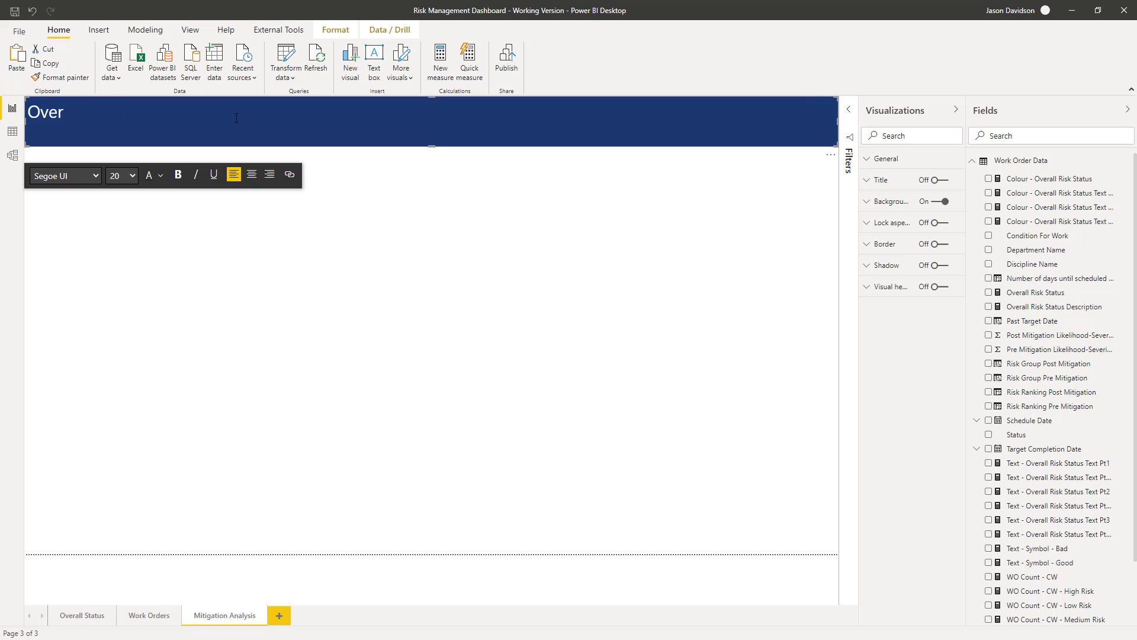
text(Mitigation Analysis)
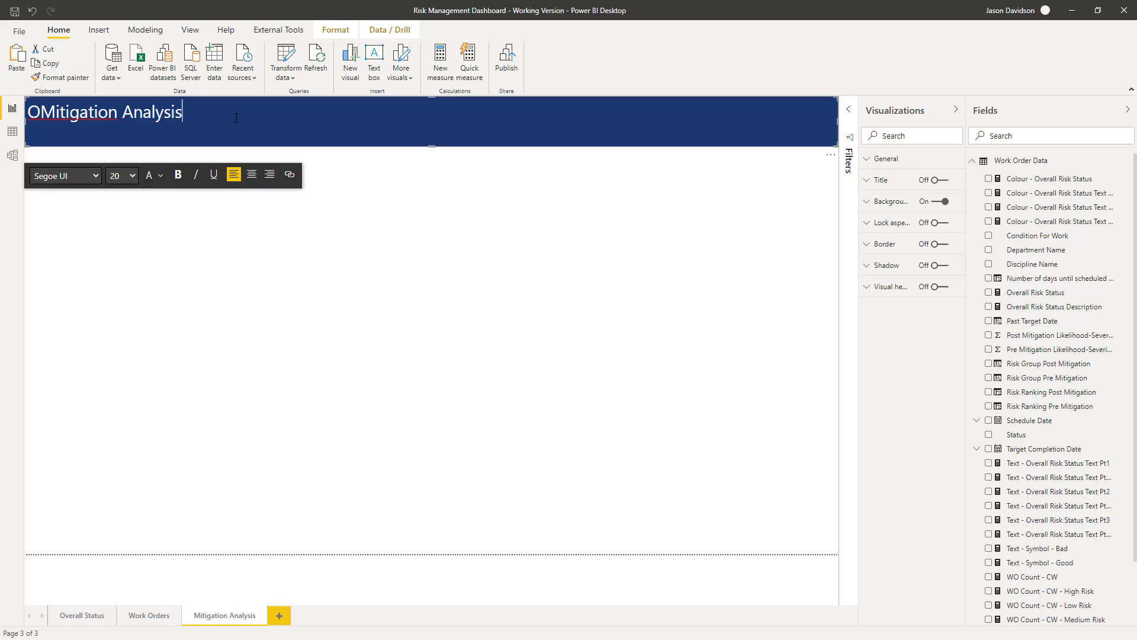
key(Backspace)
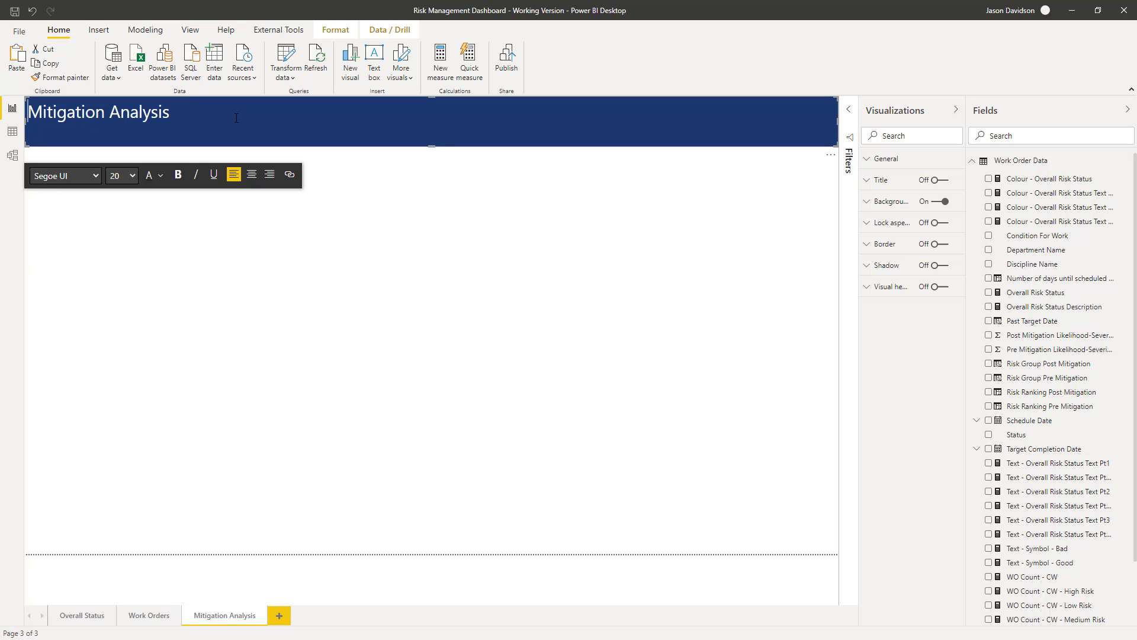
mouse_move(153, 626)
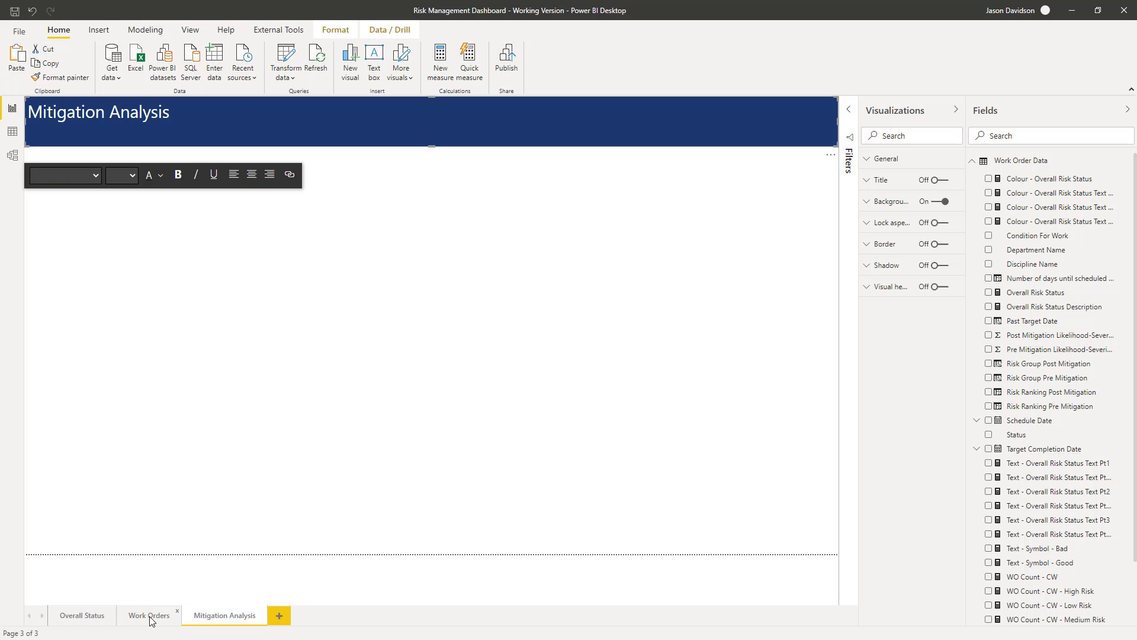
- Copy the Post Mitigation Equipment Defect Risk Matrix from Work Orders onto Mitigation Analysis twice
click(148, 615)
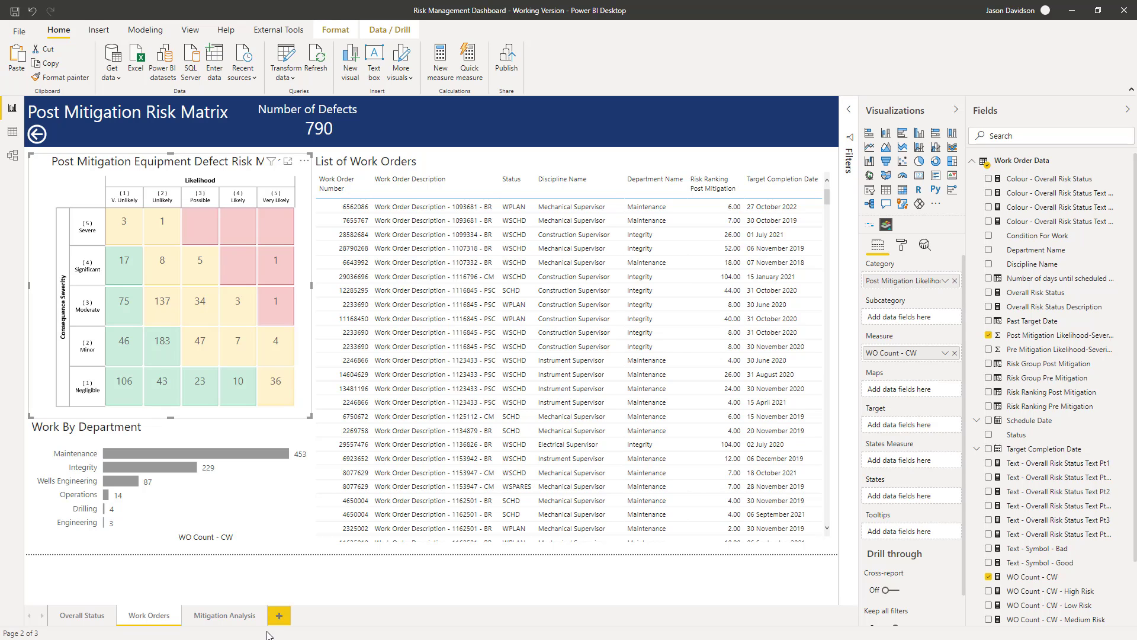
click(230, 615)
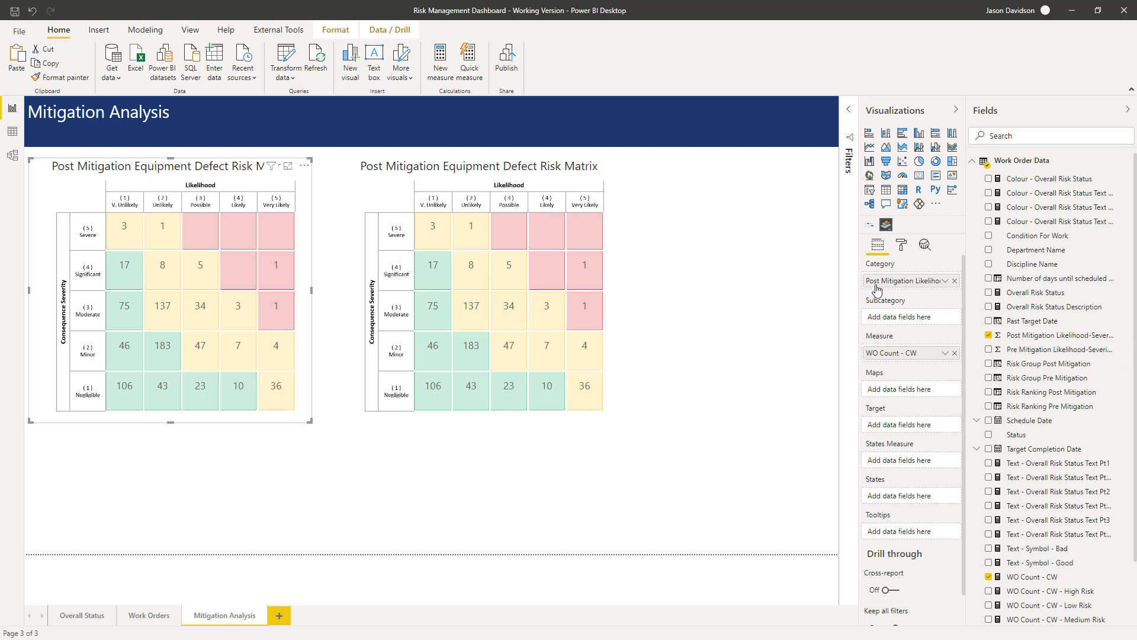
mouse_move(889, 365)
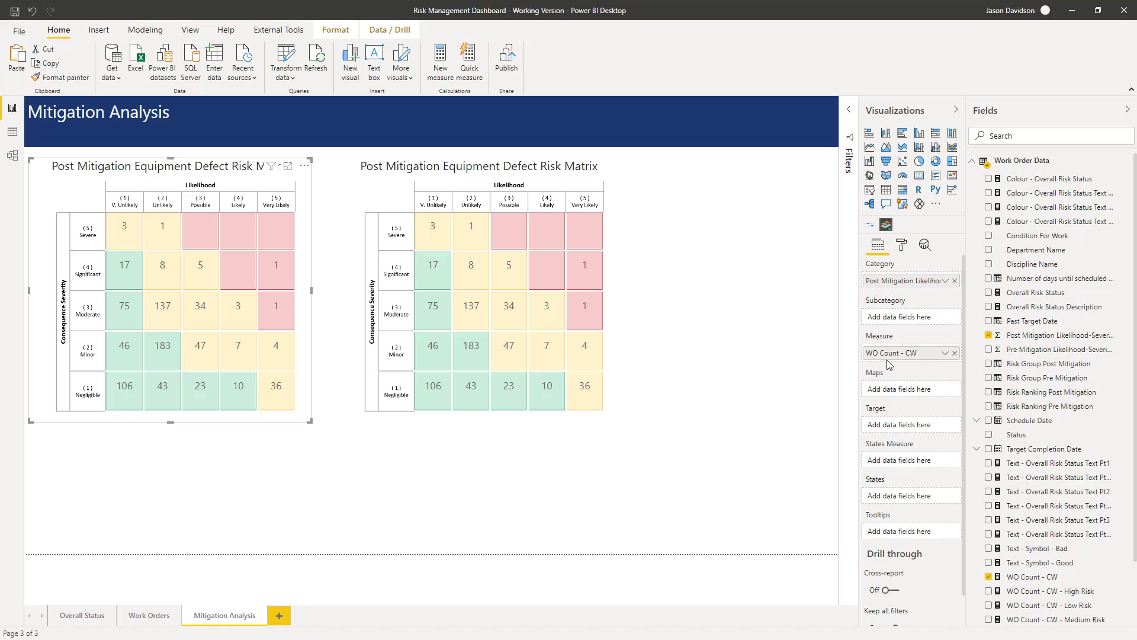
mouse_move(947, 342)
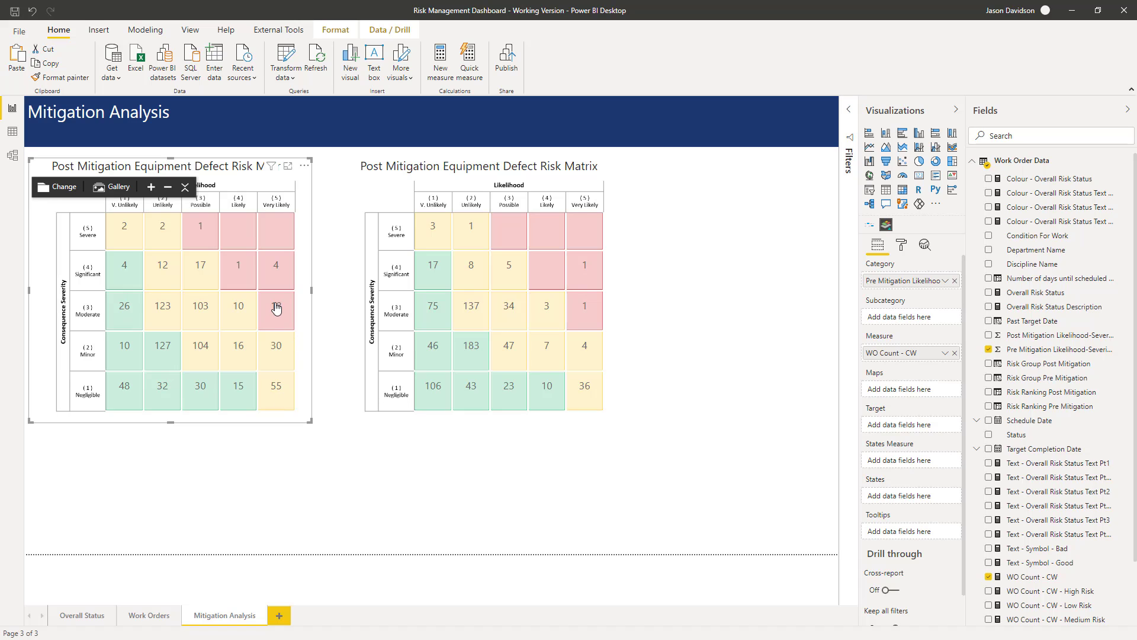
mouse_move(276, 308)
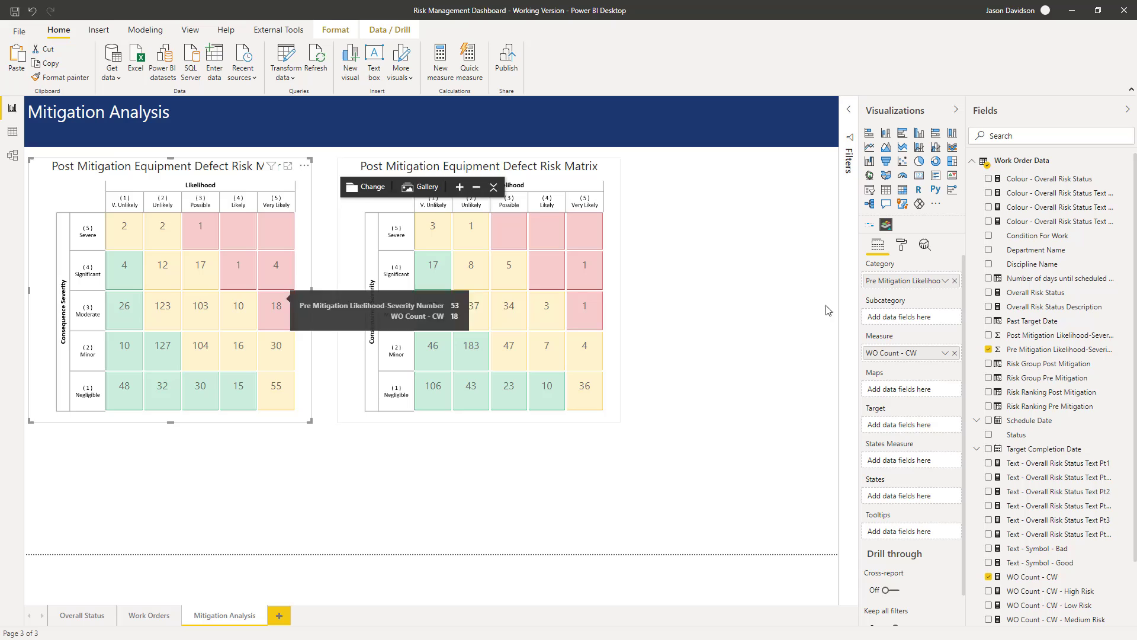
- Filter the left matrix's Format pane with 'tool' to show Toolbar options
click(901, 245)
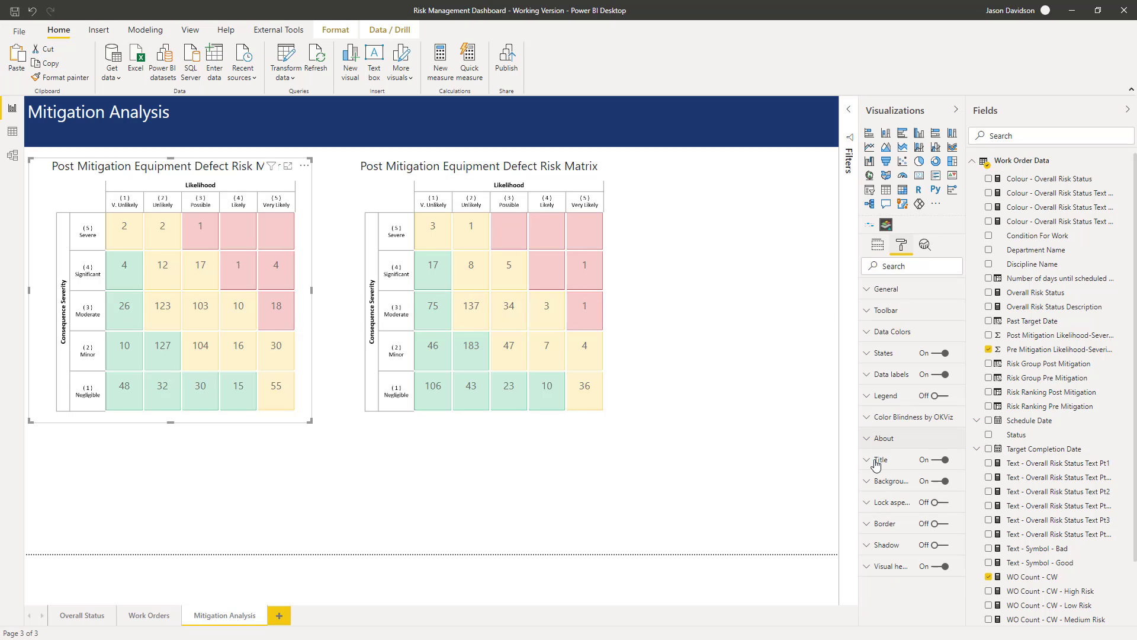
mouse_move(581, 429)
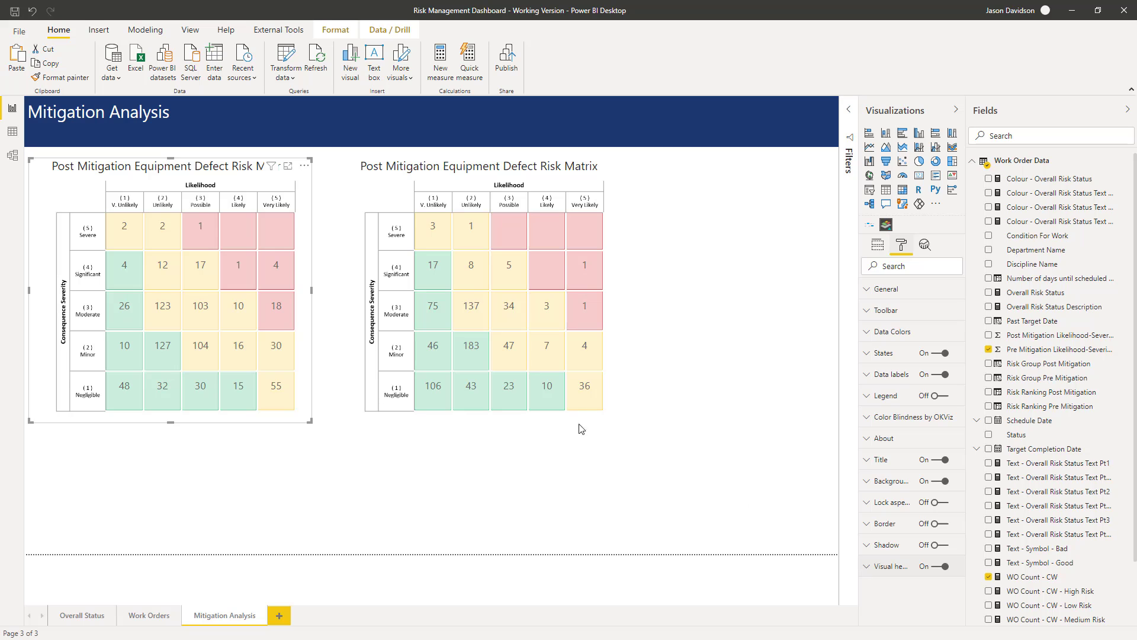
mouse_move(886, 452)
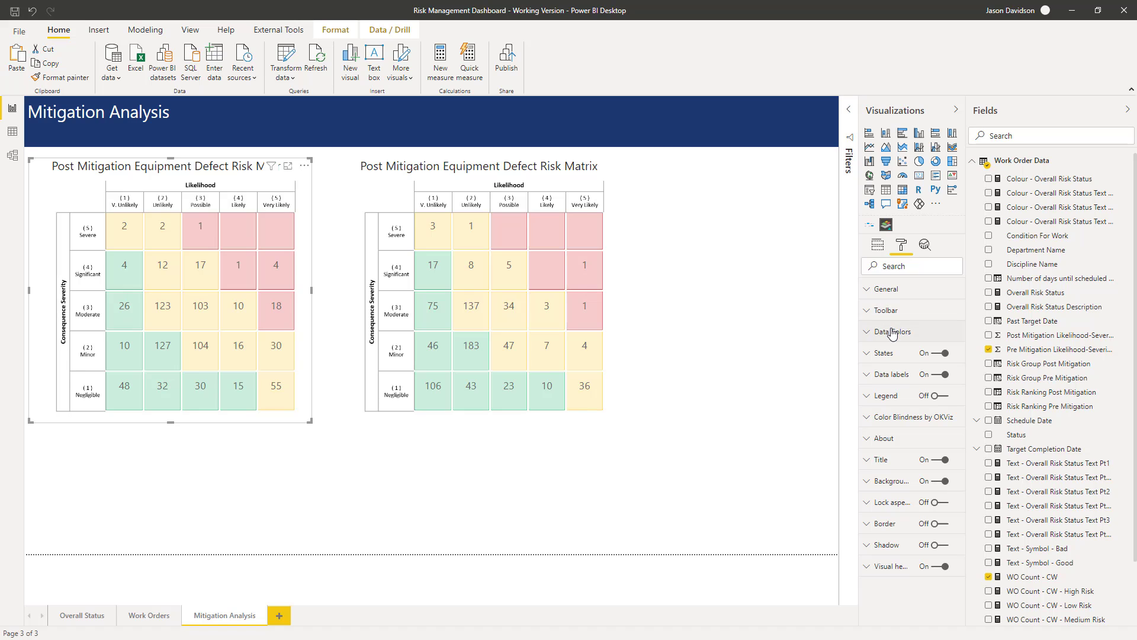
text(tool)
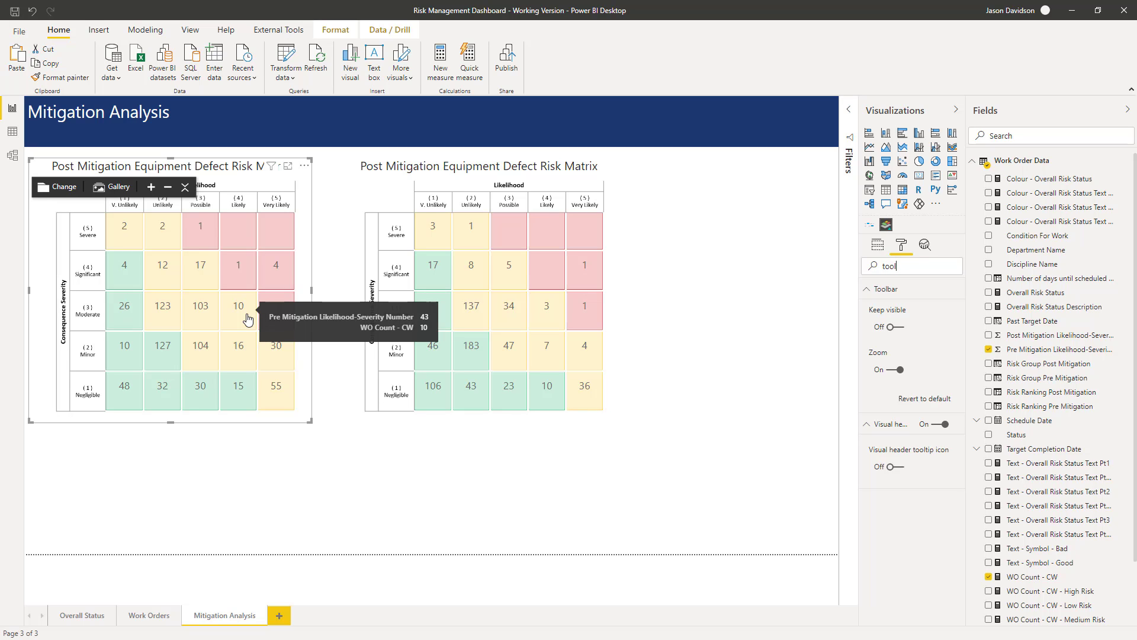
mouse_move(286, 317)
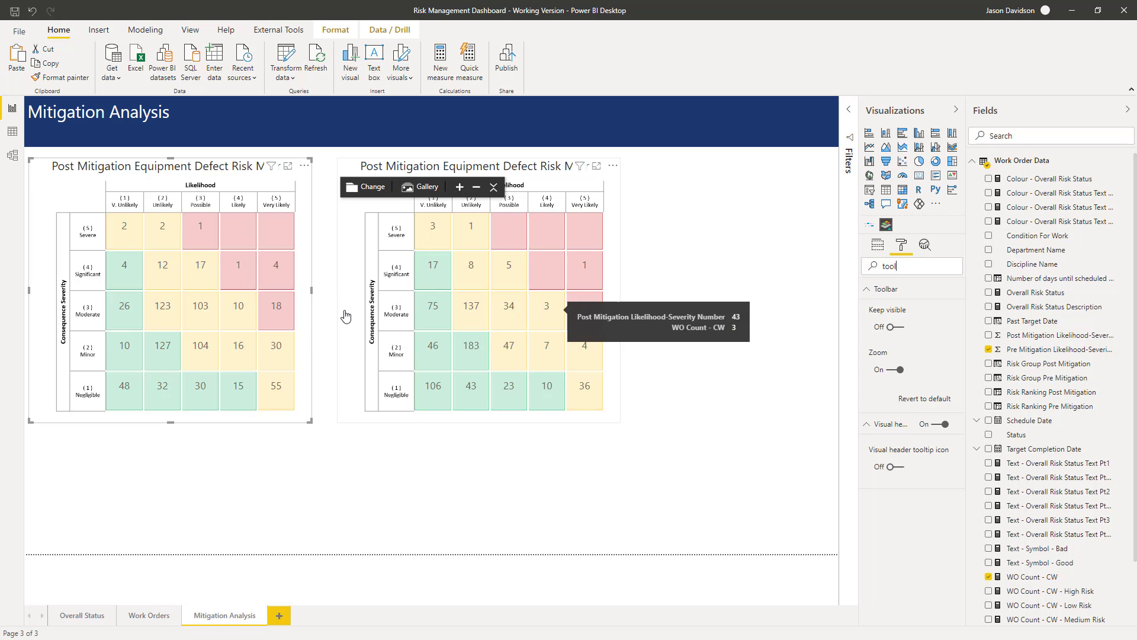
mouse_move(584, 310)
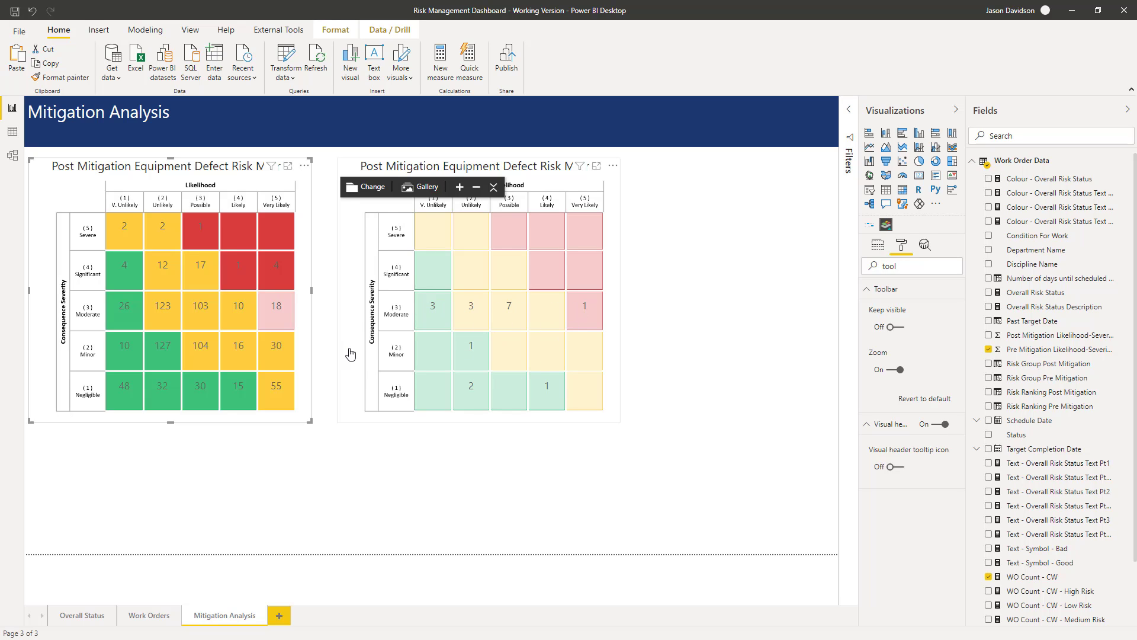
mouse_move(584, 310)
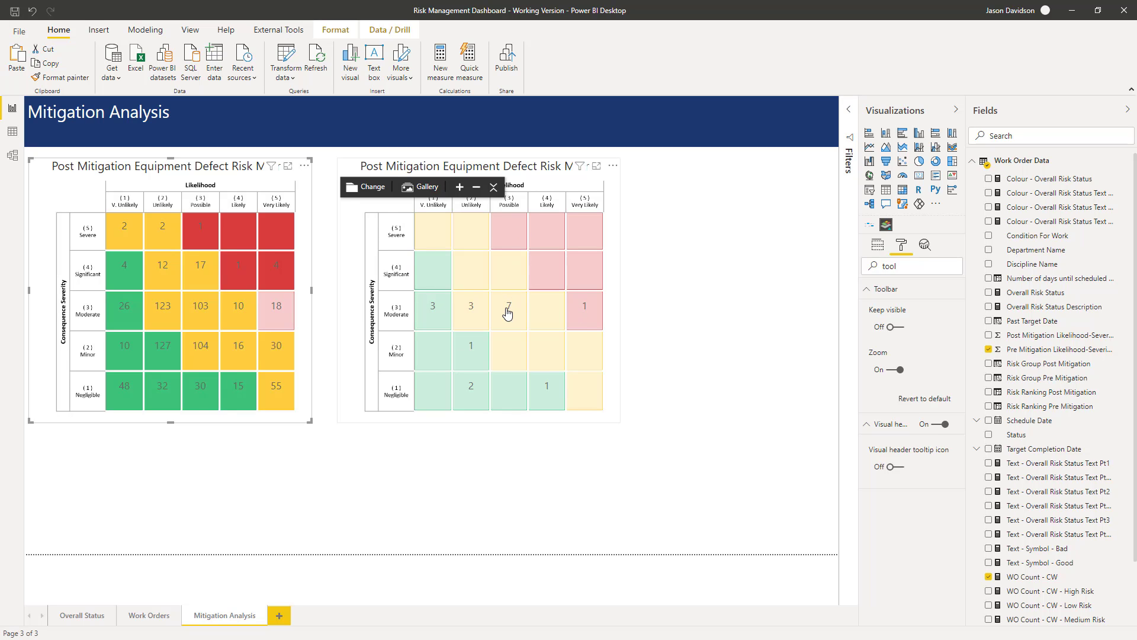
mouse_move(452, 323)
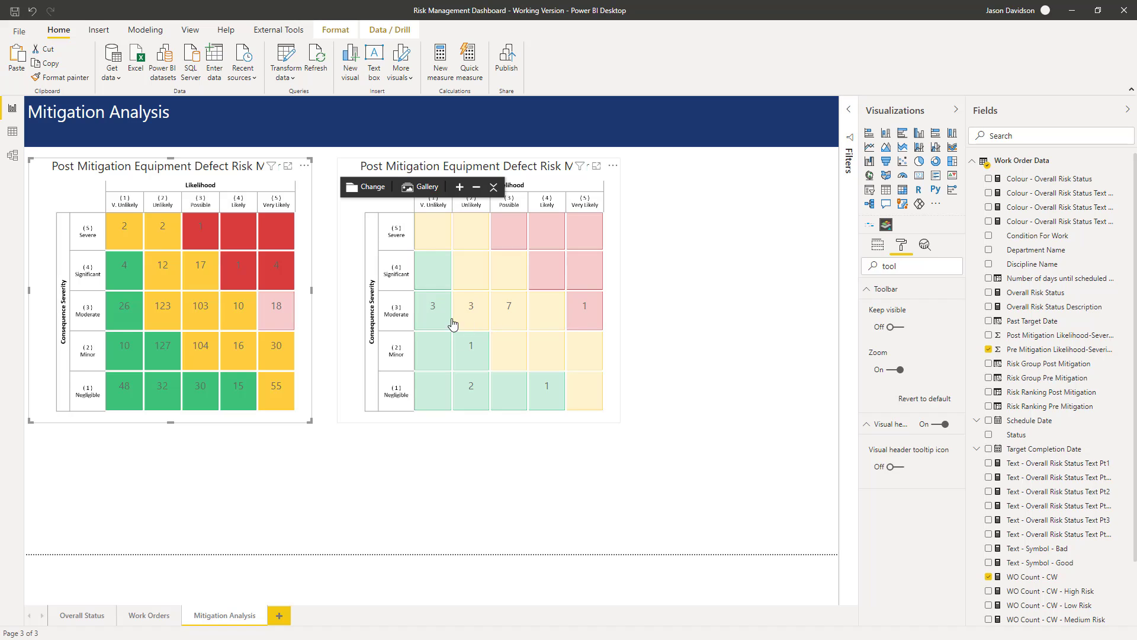
mouse_move(461, 314)
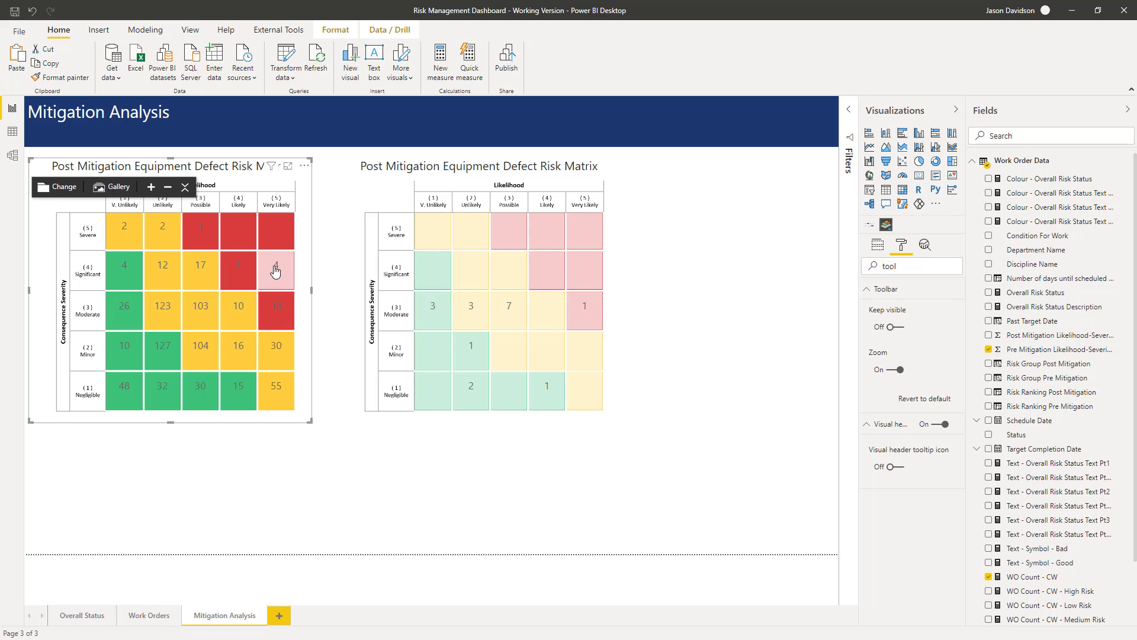
mouse_move(288, 279)
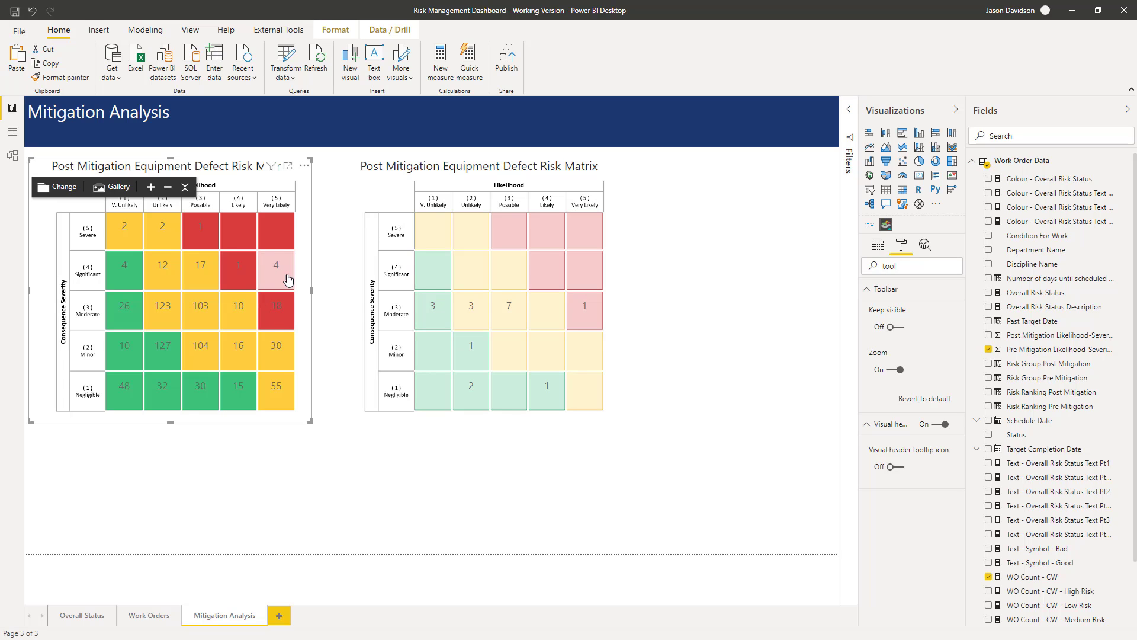
mouse_move(278, 271)
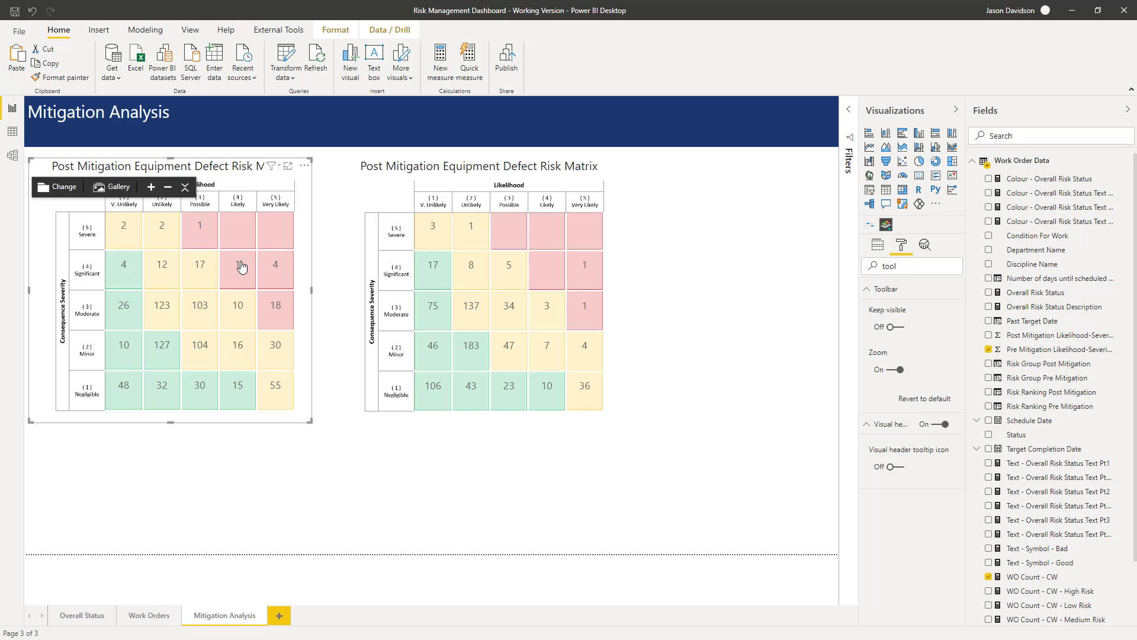
mouse_move(351, 248)
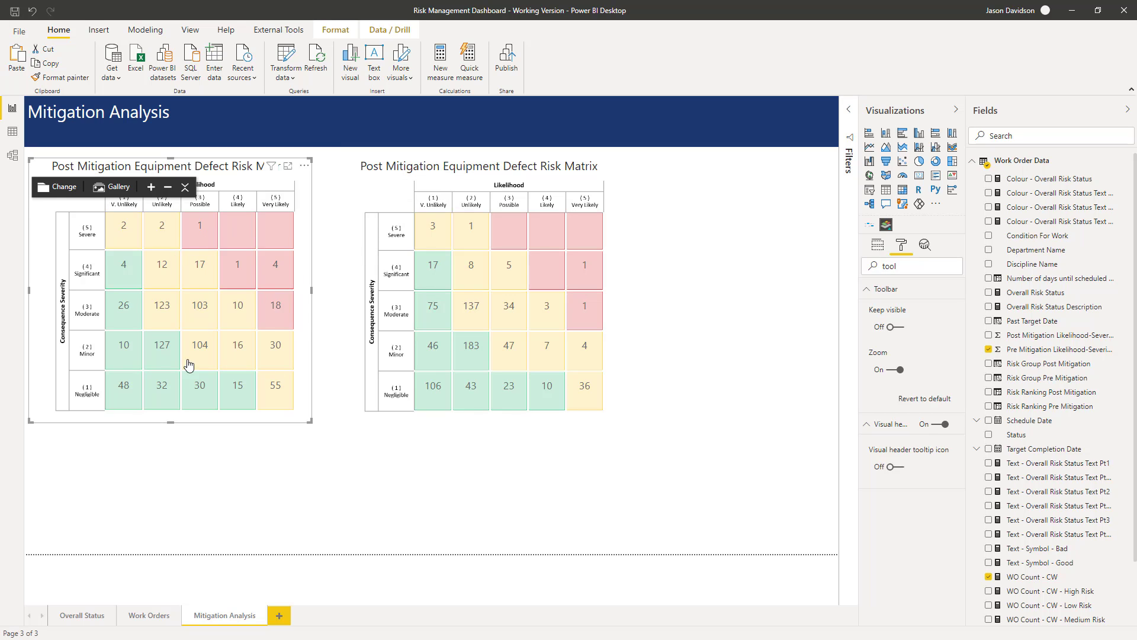
mouse_move(202, 294)
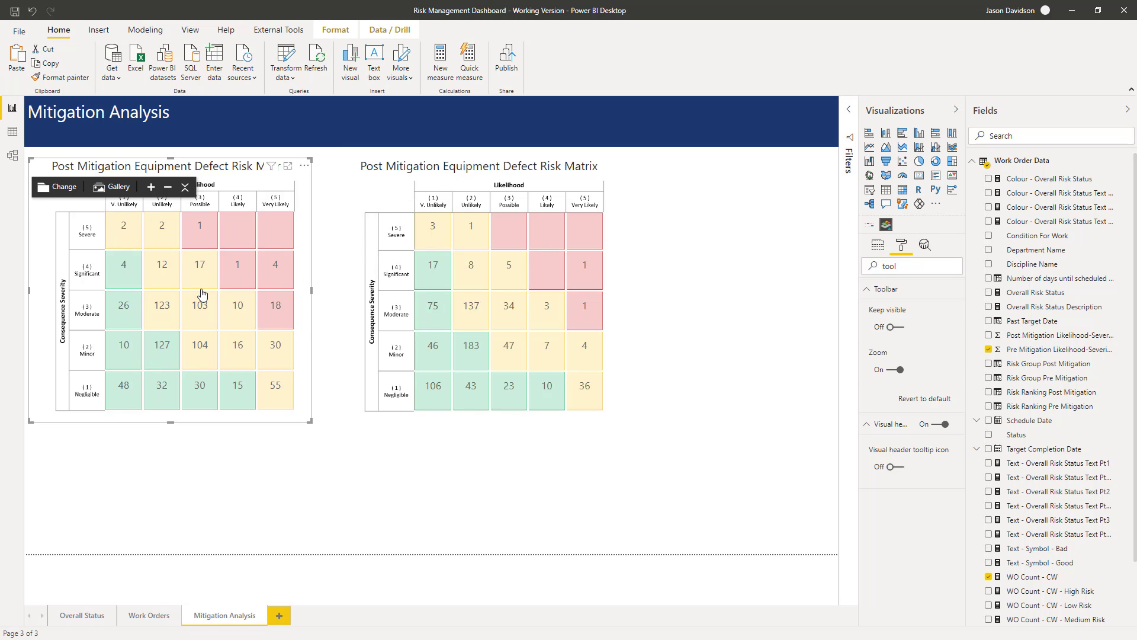